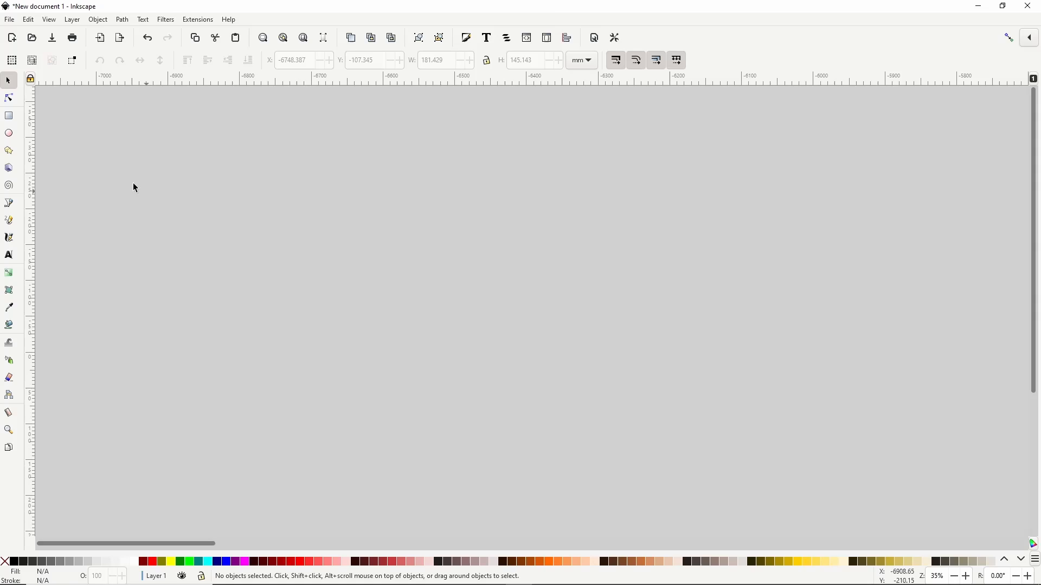
Step: Draw a tall rounded rectangle with a red outline and pick its stroke width
{"action": "left_click", "coordinate": [9, 115]}
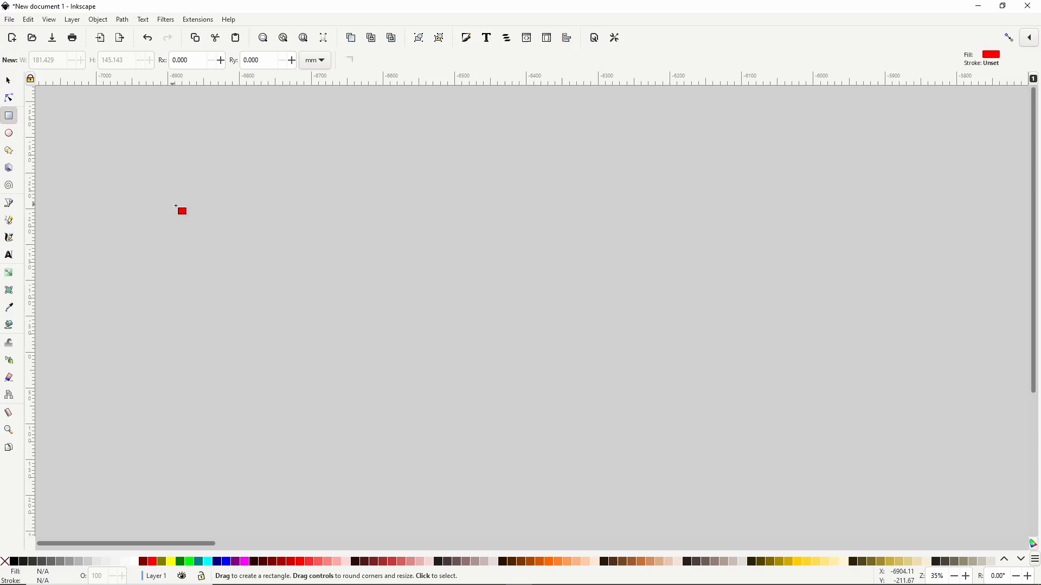
{"action": "left_click_drag", "start_coordinate": [181, 211], "coordinate": [369, 415]}
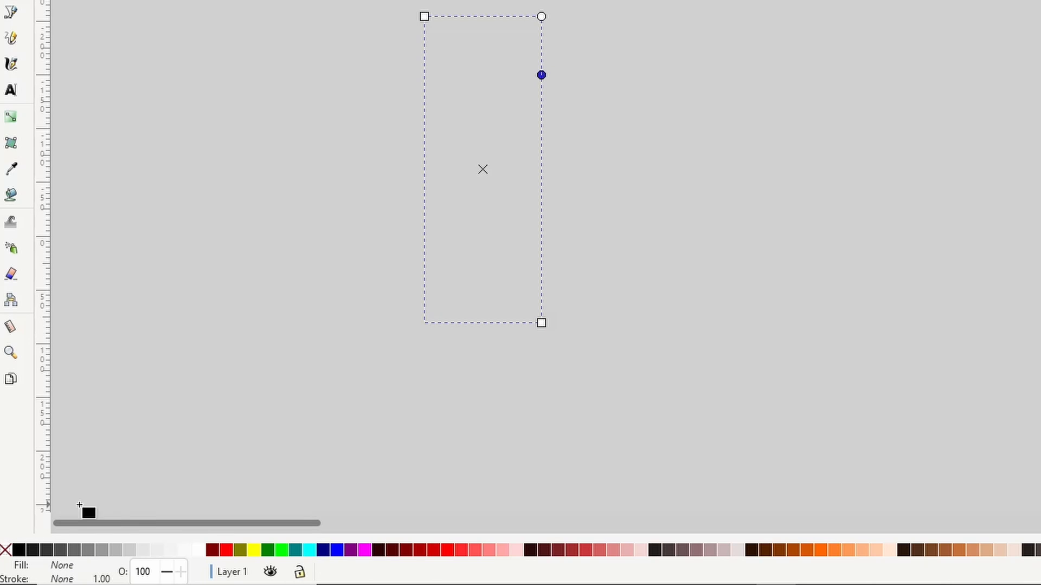
{"action": "left_click", "coordinate": [226, 551]}
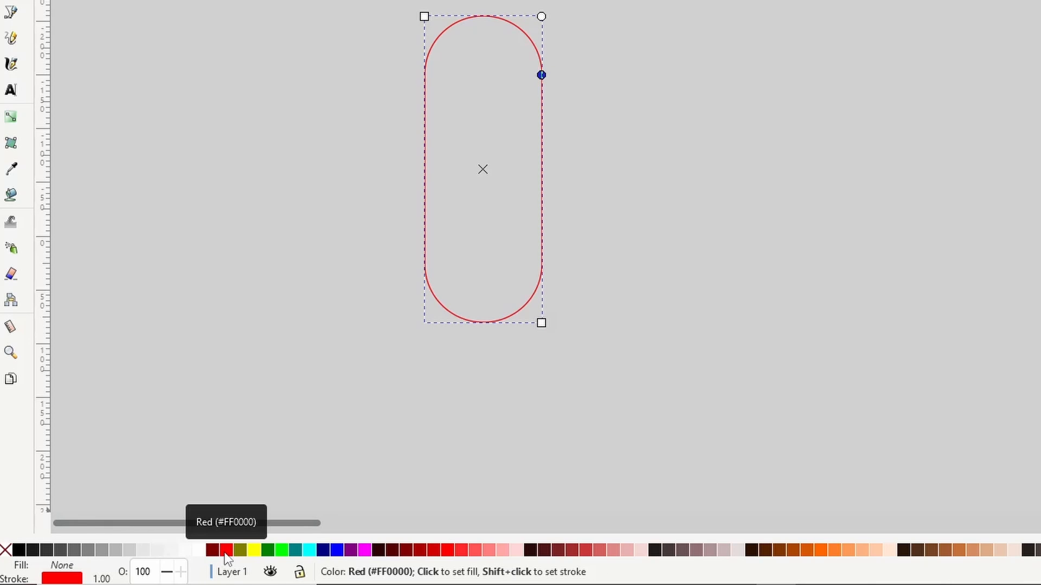
{"action": "left_click", "coordinate": [101, 579]}
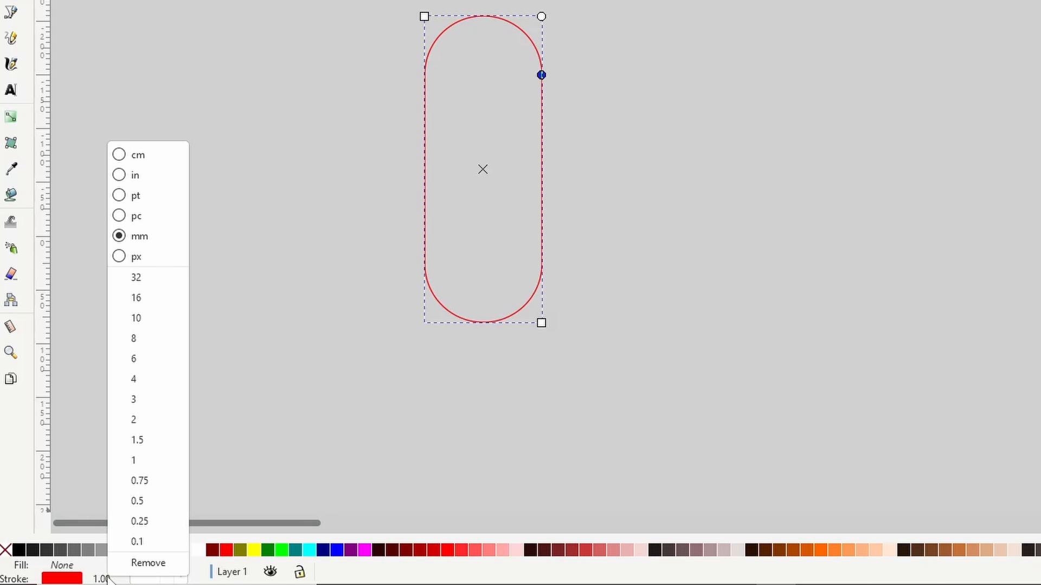
{"action": "mouse_move", "coordinate": [139, 318]}
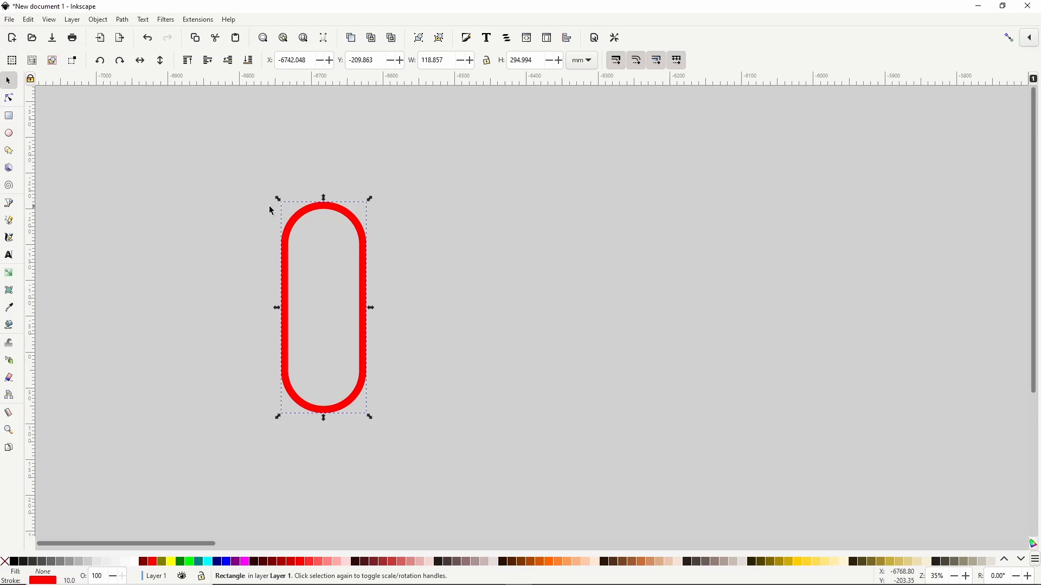
Step: Rotate the pill 45°, cross a mirrored copy over it in an X, and select both
{"action": "left_click", "coordinate": [323, 307]}
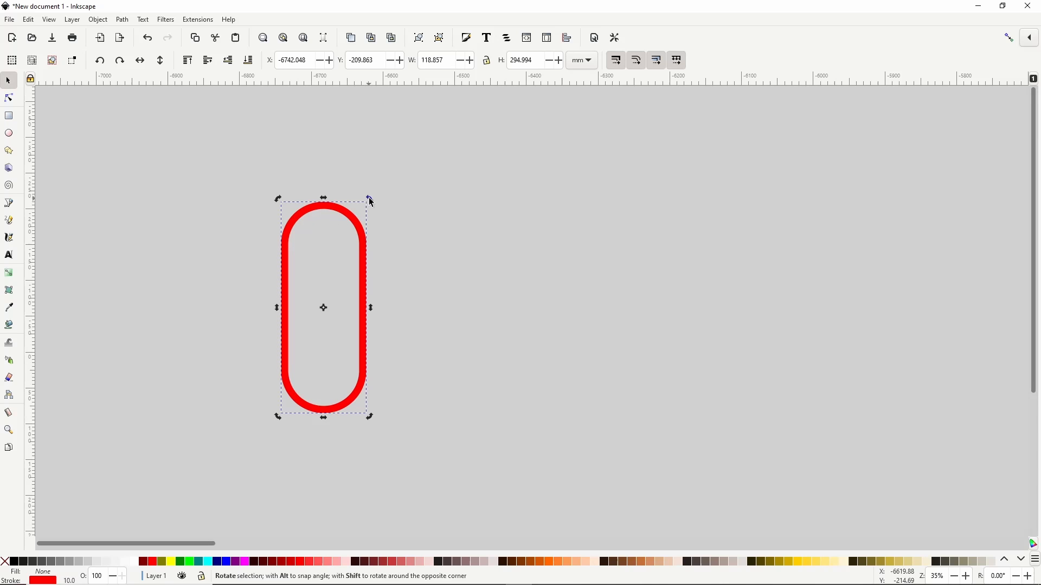
{"action": "left_click_drag", "start_coordinate": [369, 199], "coordinate": [392, 217]}
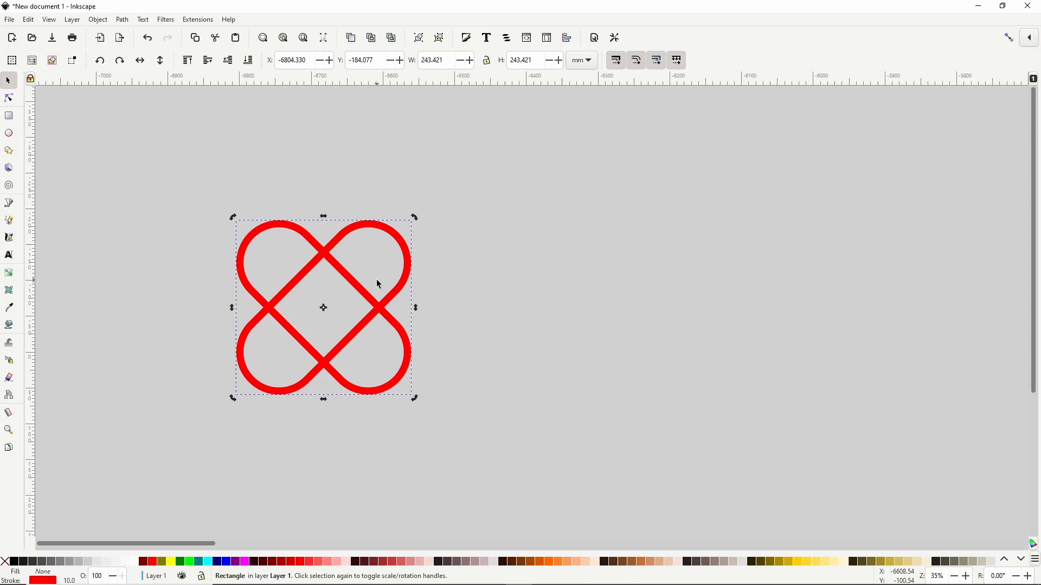
{"action": "left_click_drag", "start_coordinate": [376, 284], "coordinate": [319, 249]}
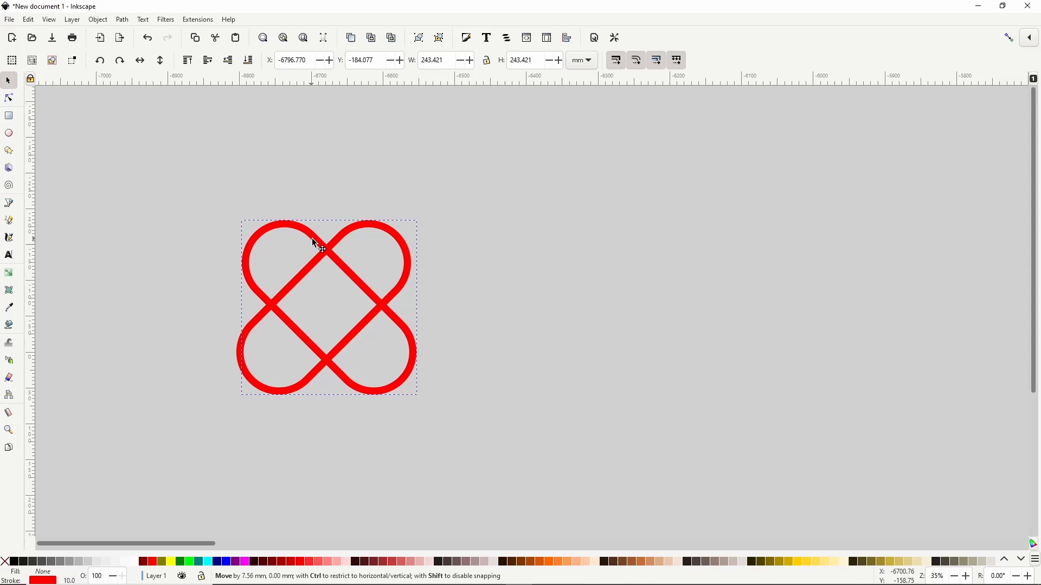
{"action": "left_click", "coordinate": [325, 246]}
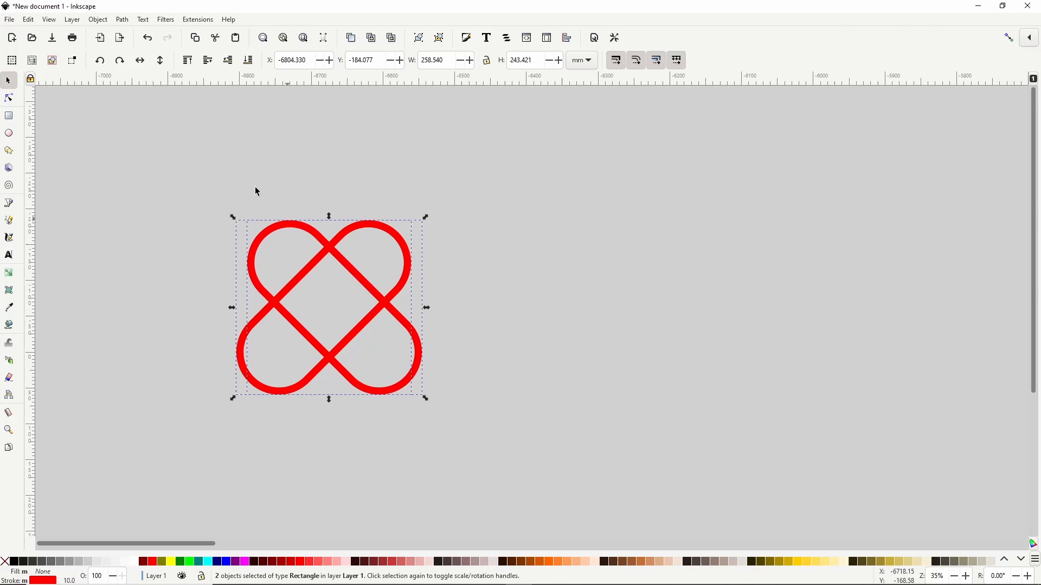
Step: Union the two crossing pills and bend the outline's lower-left side with the Node tool
{"action": "left_click", "coordinate": [121, 18]}
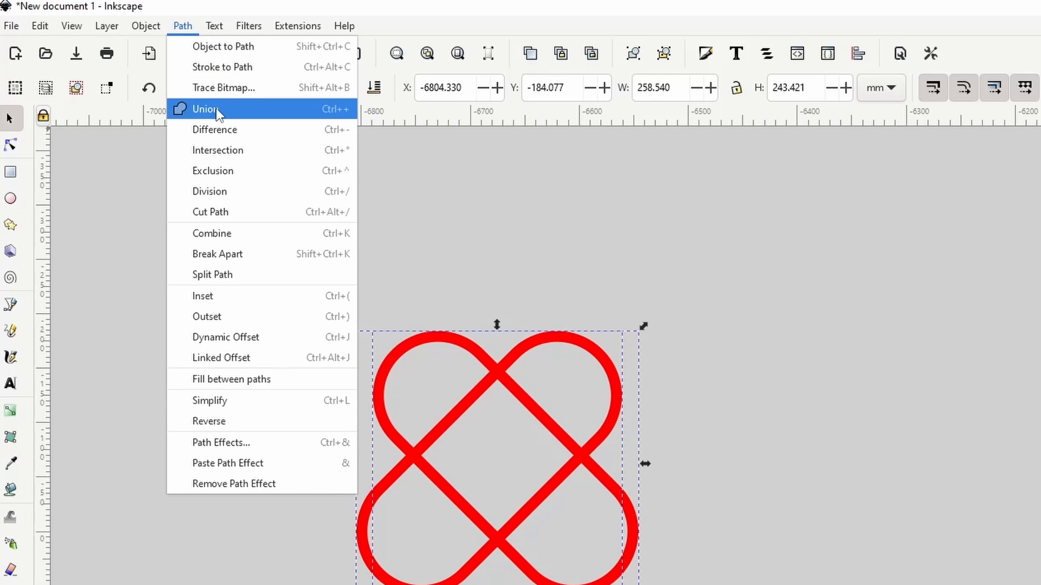
{"action": "left_click", "coordinate": [206, 109]}
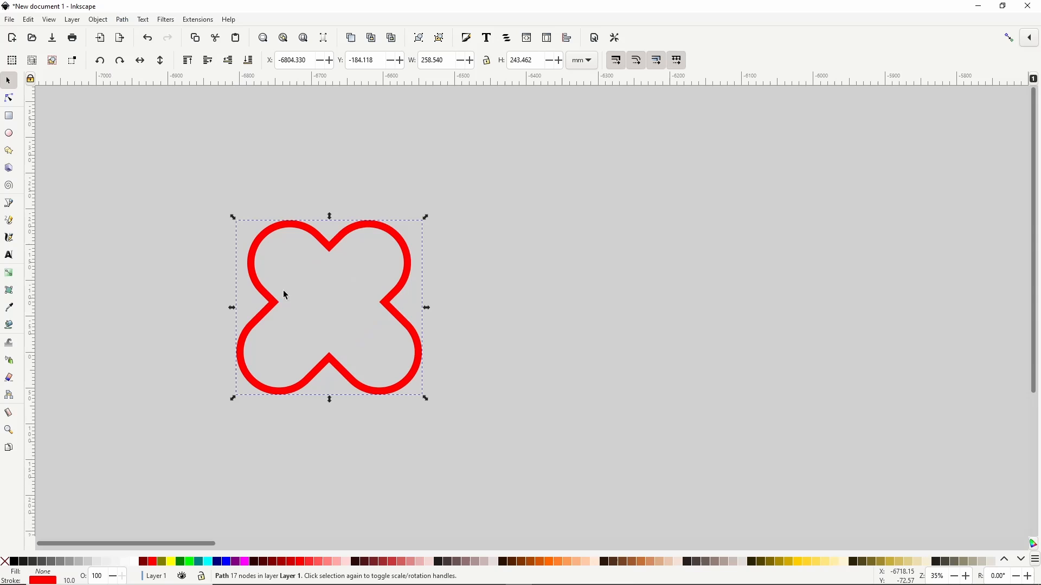
{"action": "left_click", "coordinate": [9, 98]}
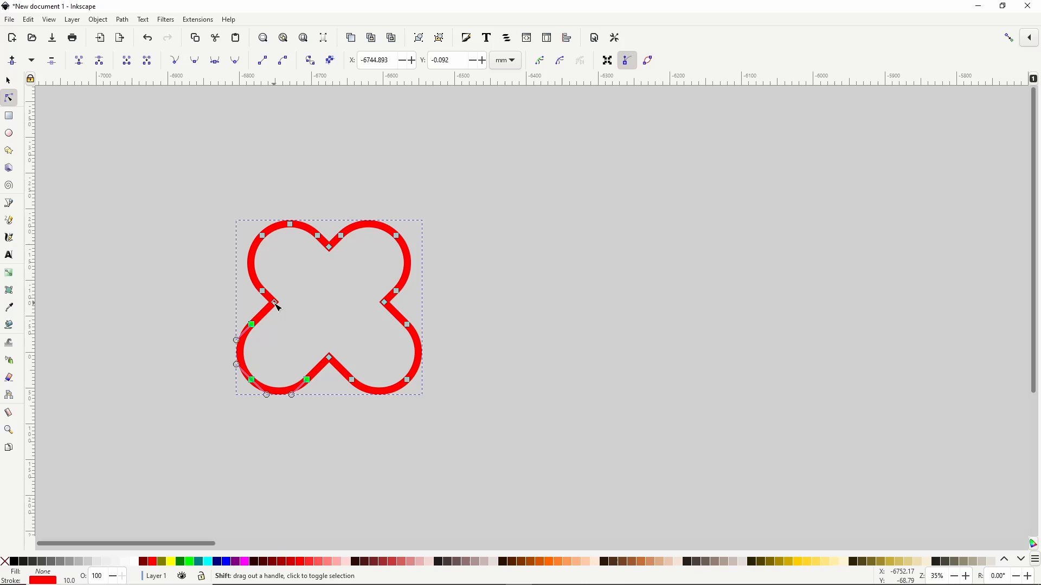
{"action": "left_click_drag", "start_coordinate": [275, 305], "coordinate": [273, 302]}
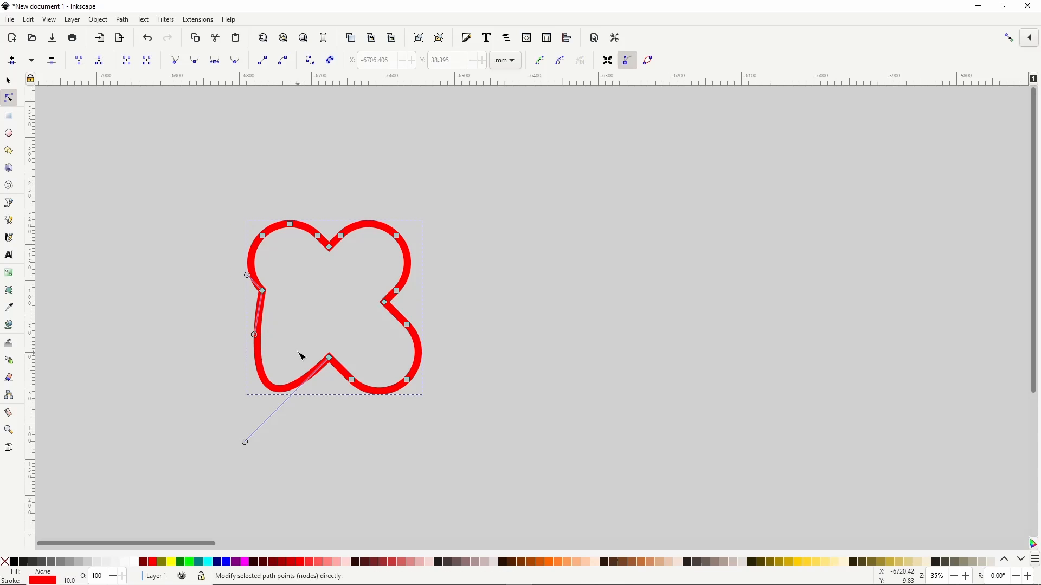
{"action": "mouse_move", "coordinate": [295, 349]}
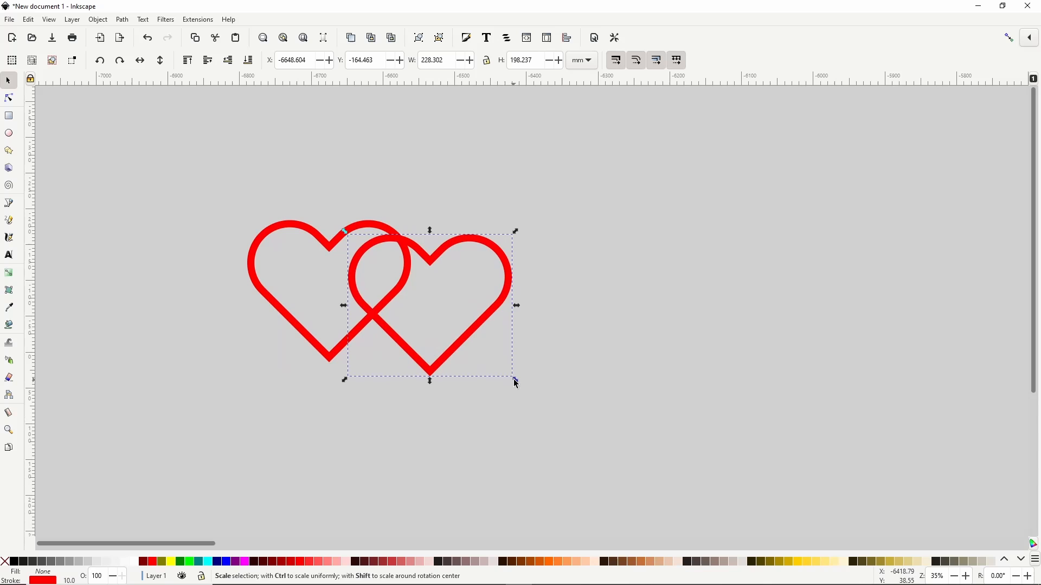
Step: Shrink the duplicate heart, restore its stroke width, and select it with the first heart
{"action": "left_click_drag", "start_coordinate": [515, 379], "coordinate": [483, 358]}
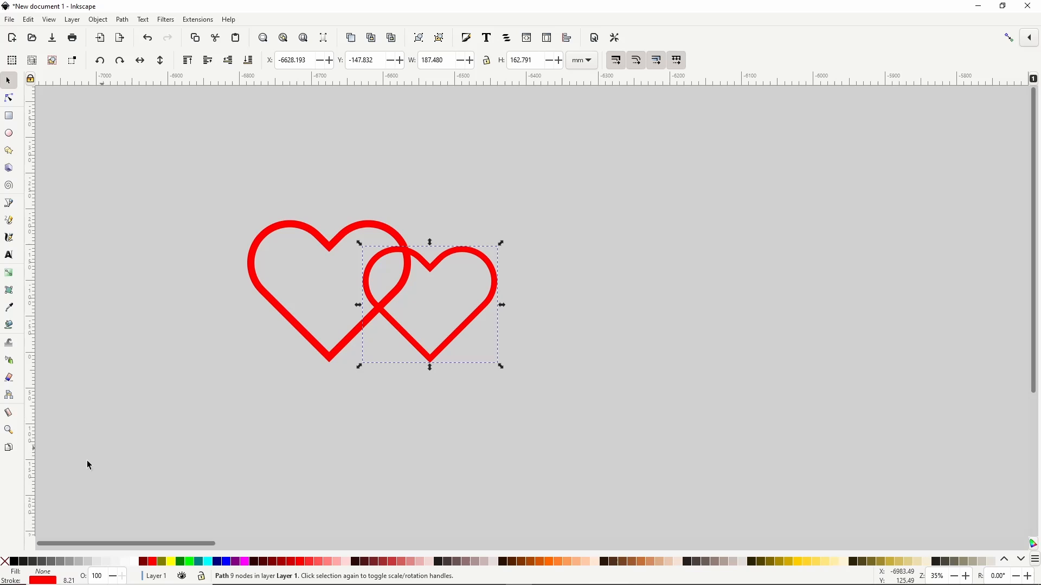
{"action": "left_click", "coordinate": [66, 577]}
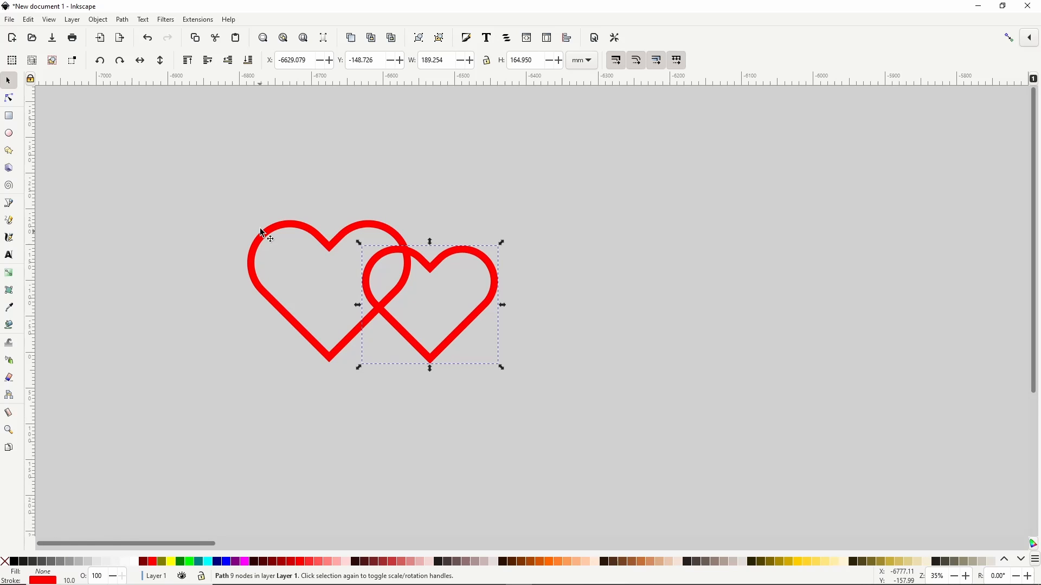
{"action": "left_click", "coordinate": [263, 233]}
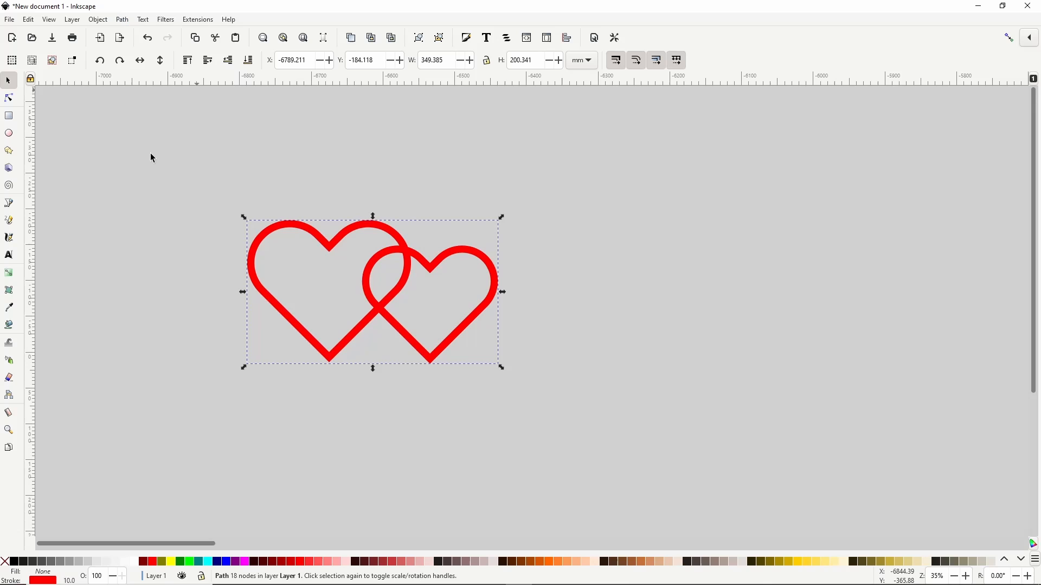
{"action": "mouse_move", "coordinate": [122, 20]}
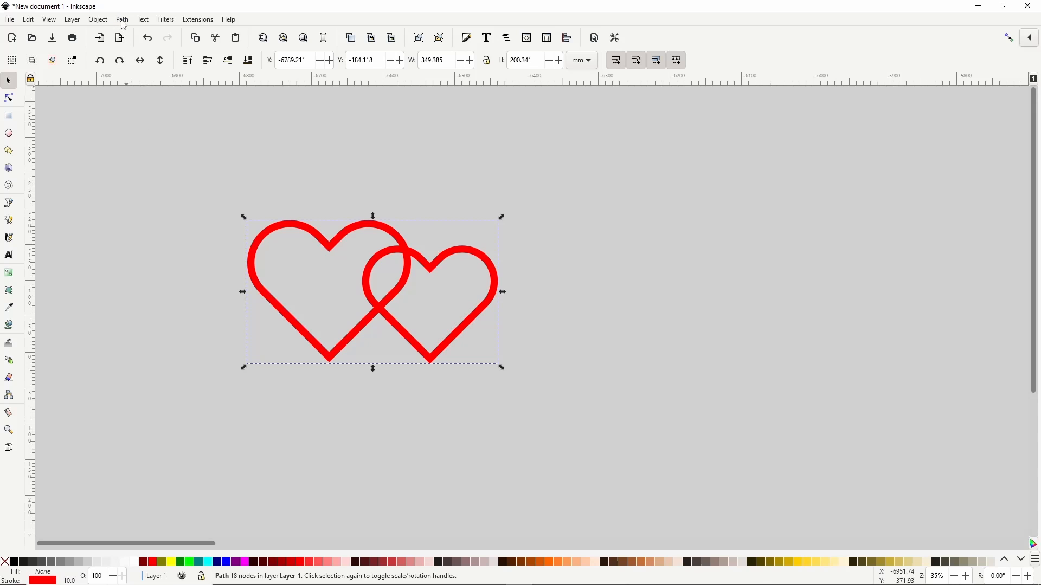
Step: Add a Knot path effect to the joined heart pair
{"action": "left_click", "coordinate": [121, 19]}
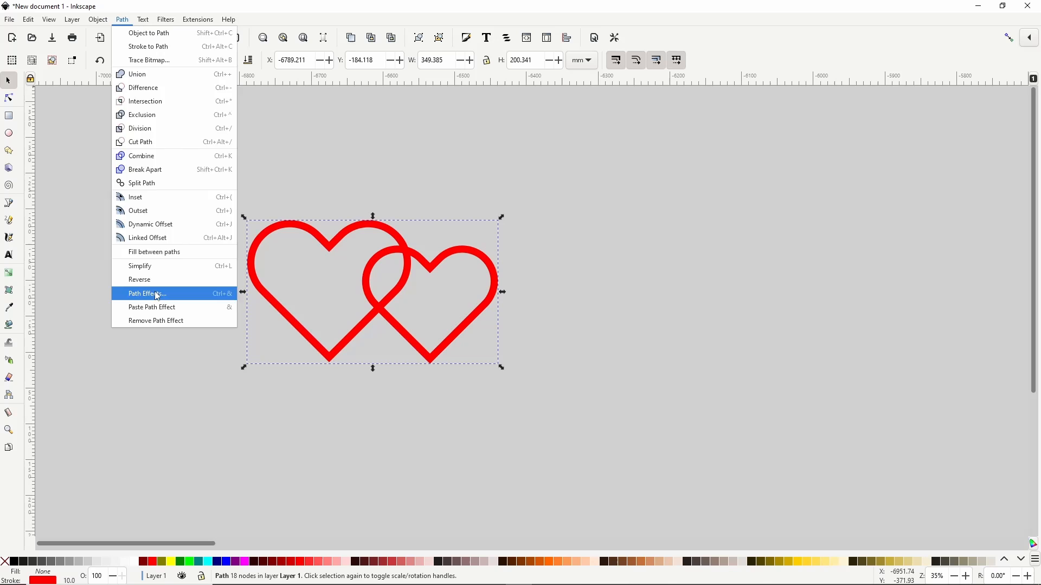
{"action": "left_click", "coordinate": [144, 294]}
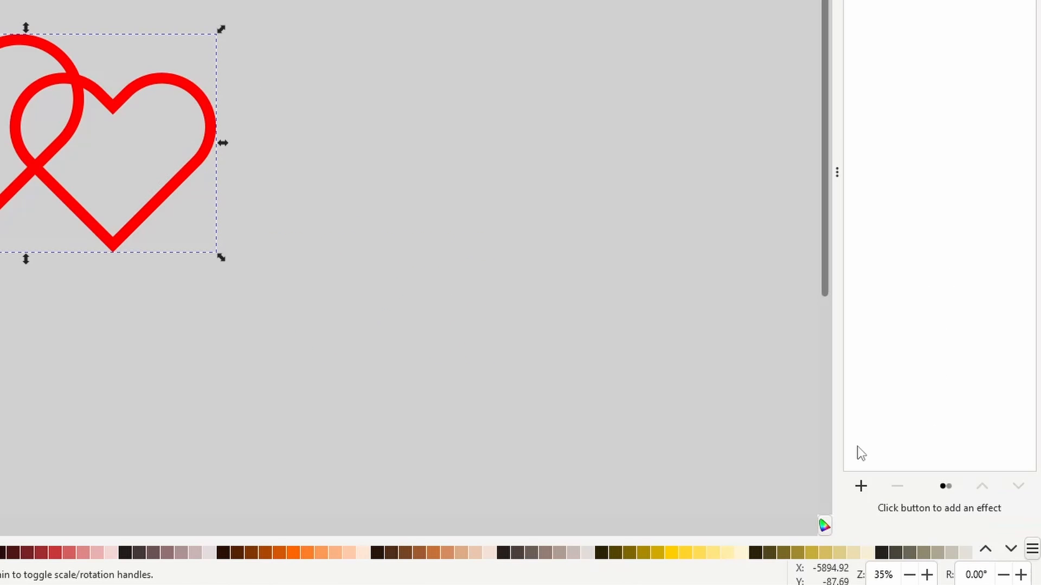
{"action": "left_click", "coordinate": [860, 486]}
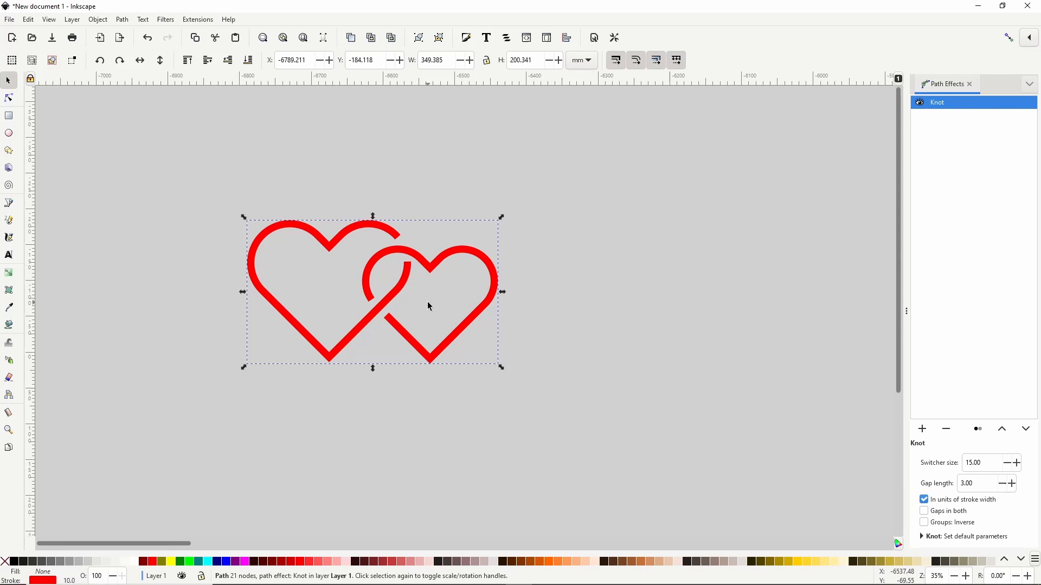
Step: Set the hearts' stroke cap to Round in Fill and Stroke
{"action": "left_click", "coordinate": [466, 37]}
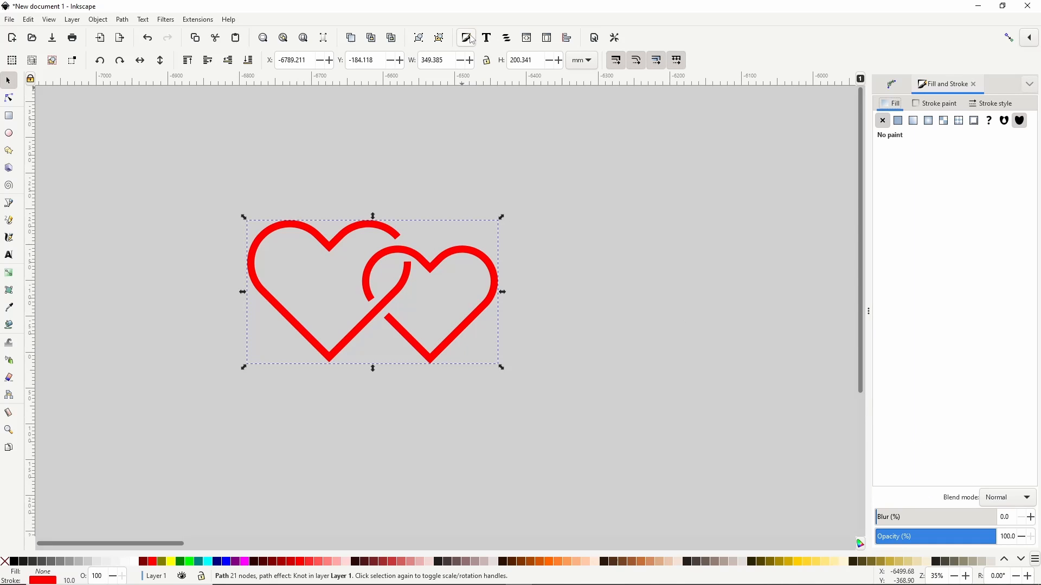
{"action": "left_click", "coordinate": [995, 103]}
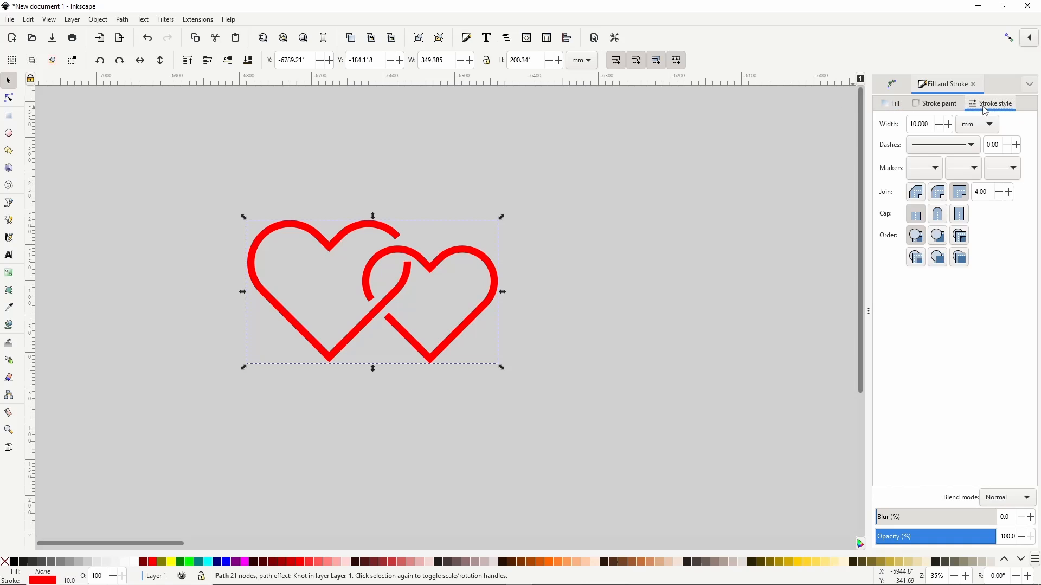
{"action": "left_click", "coordinate": [936, 213]}
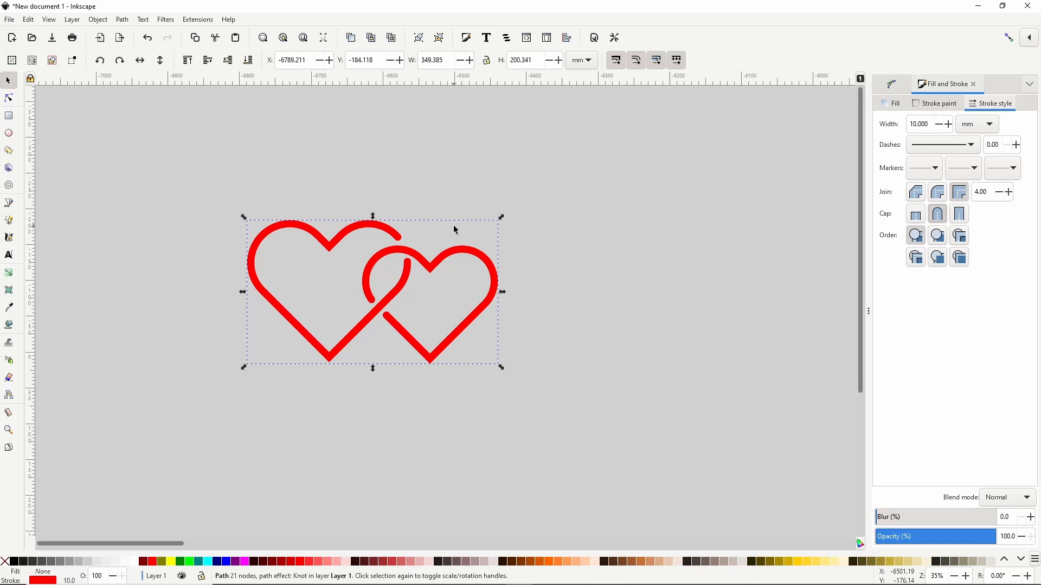
{"action": "left_click", "coordinate": [10, 202]}
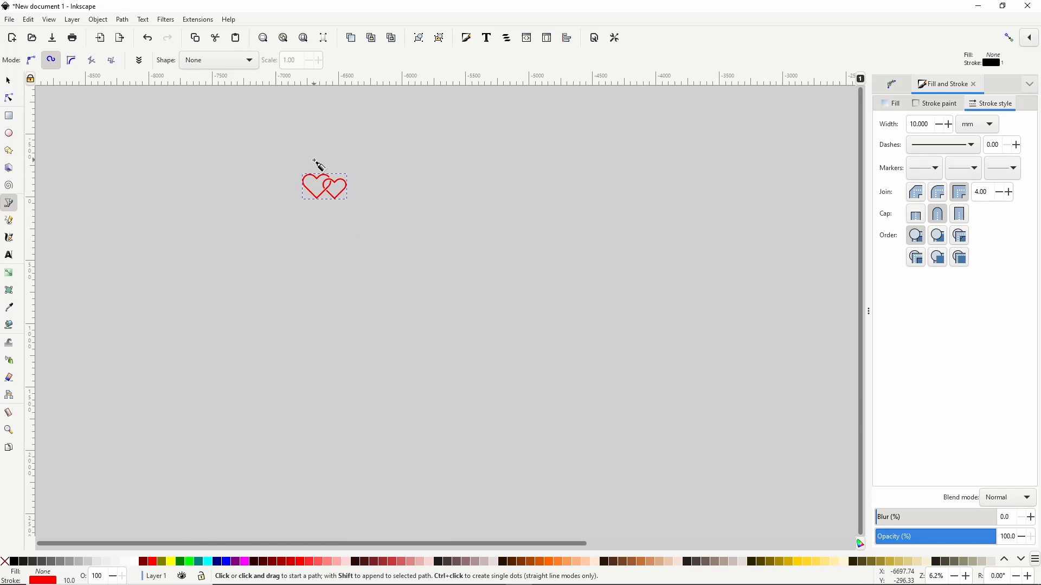
Step: Draw a spiro S-curve beneath the hearts and set its stroke width to 10
{"action": "left_click_drag", "start_coordinate": [200, 362], "coordinate": [516, 382]}
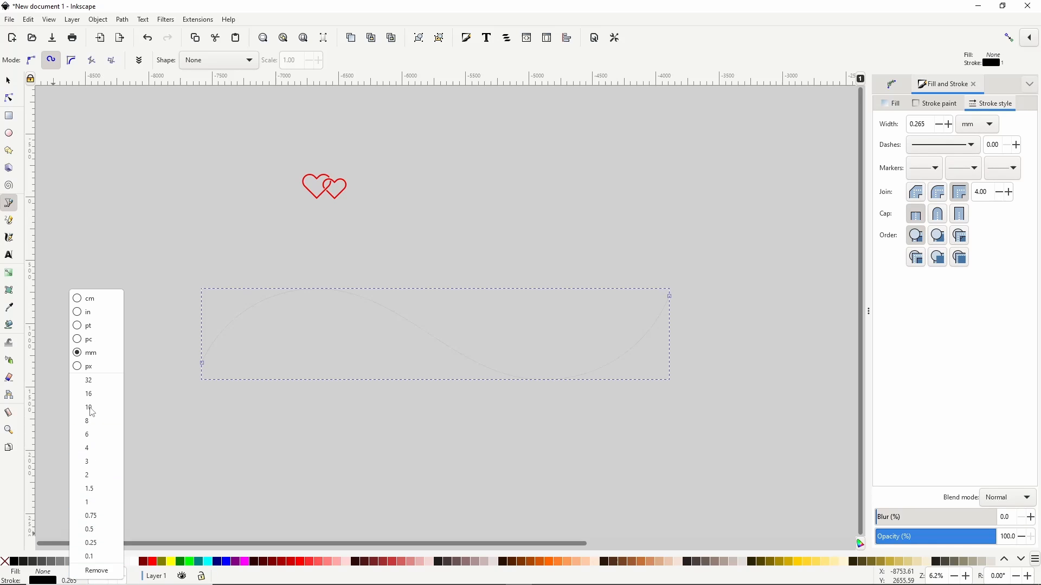
{"action": "left_click", "coordinate": [88, 407]}
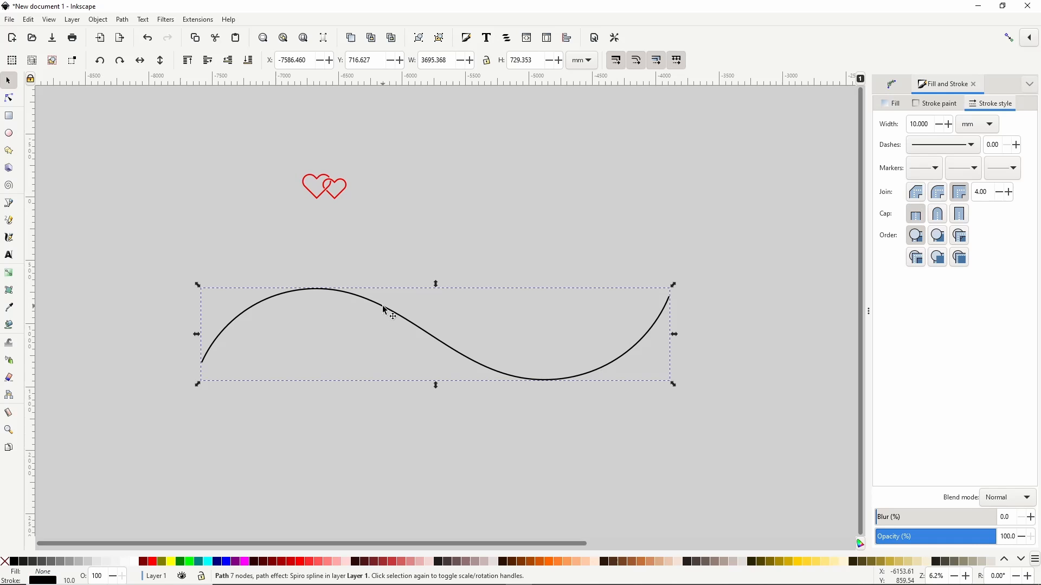
Step: Apply Pattern Along Path to the curve, linked to the copied hearts, with Repeated copies
{"action": "left_click", "coordinate": [908, 83]}
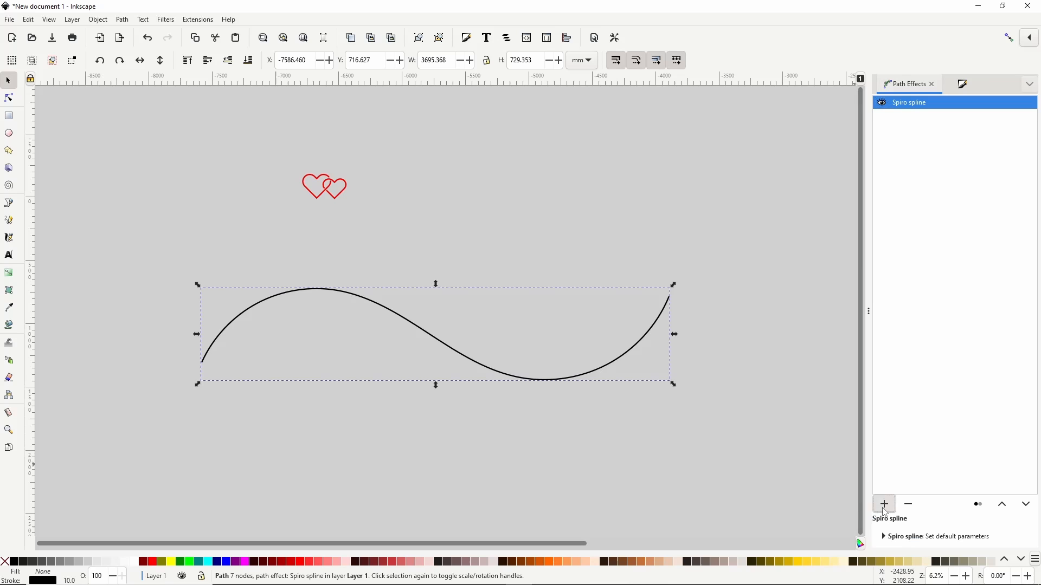
{"action": "left_click", "coordinate": [884, 505]}
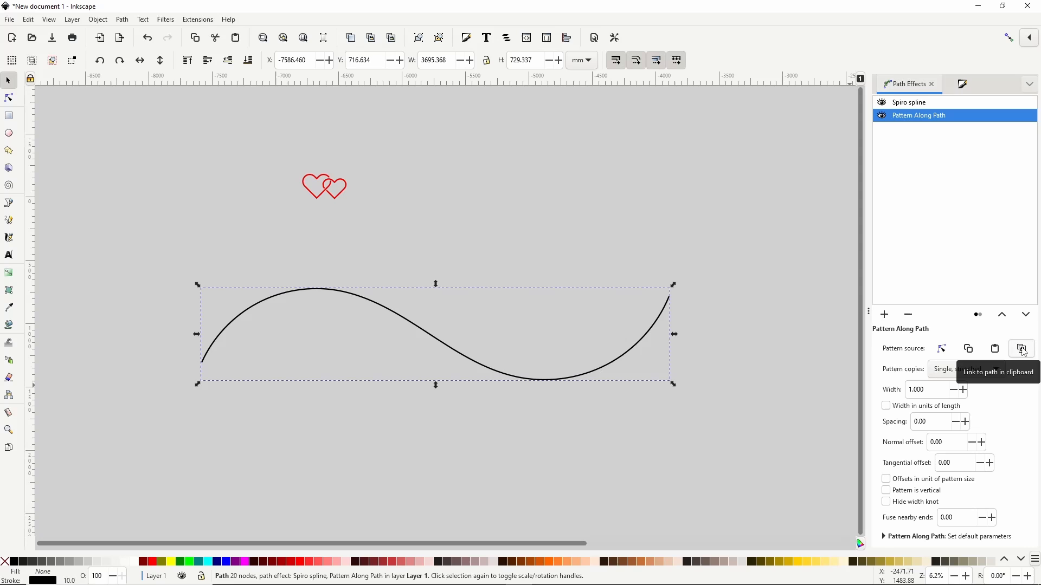
{"action": "left_click", "coordinate": [950, 370]}
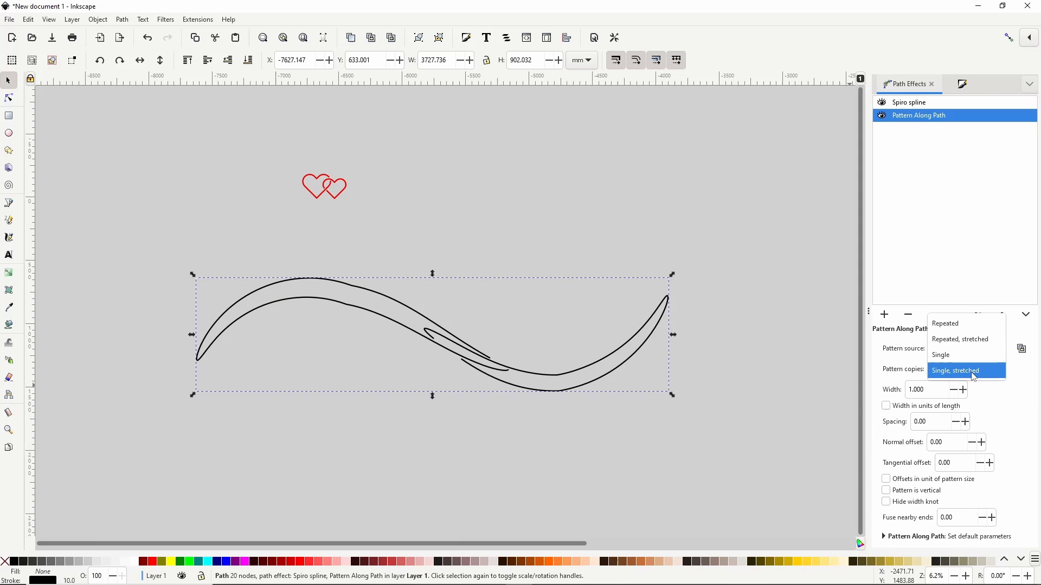
{"action": "left_click", "coordinate": [944, 323]}
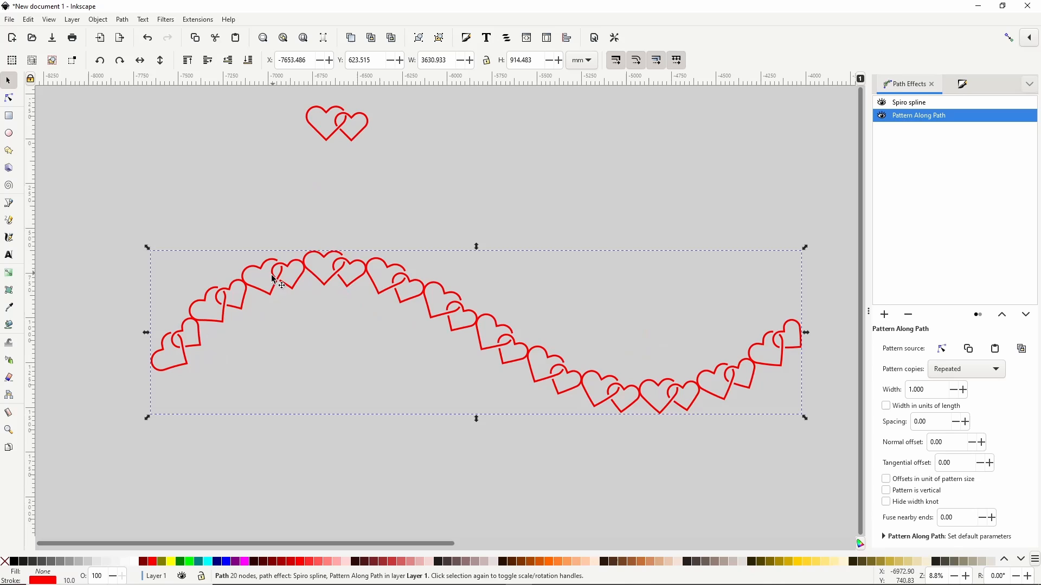
{"action": "mouse_move", "coordinate": [231, 376]}
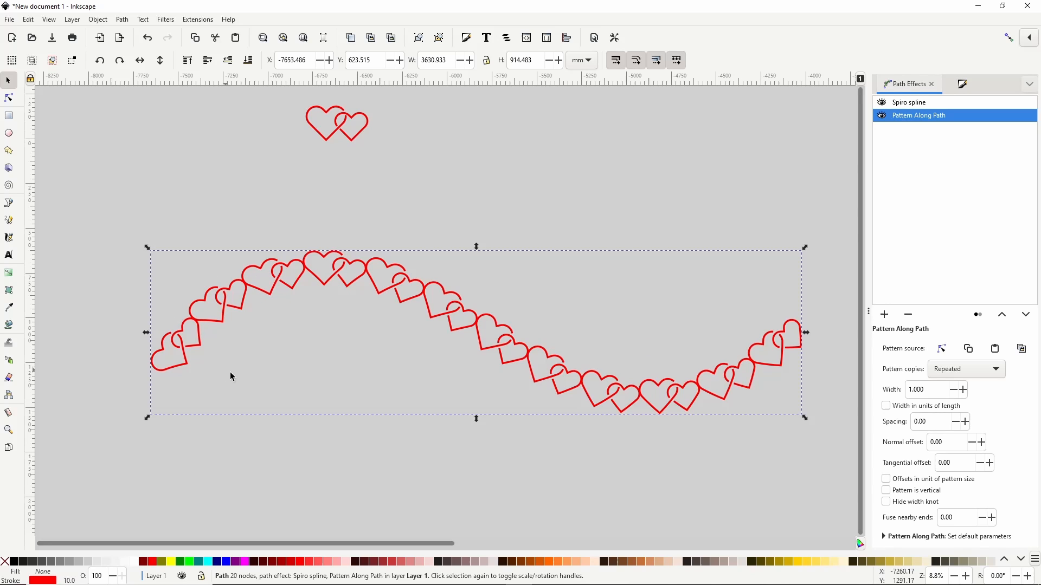
Step: Set the pattern spacing to -40 so neighbouring hearts overlap
{"action": "left_click", "coordinate": [929, 421]}
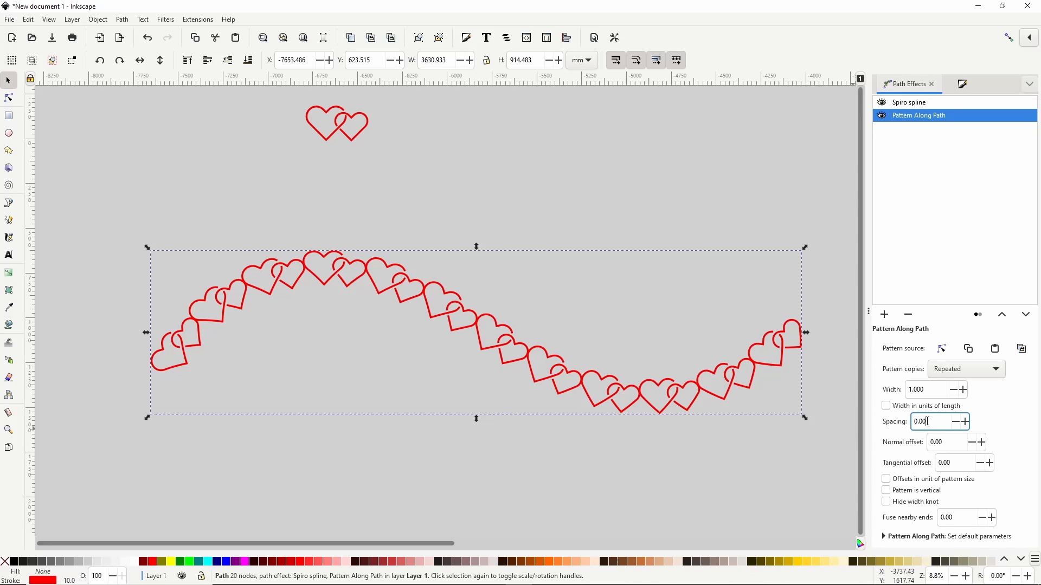
{"action": "type", "text": "-3.40"}
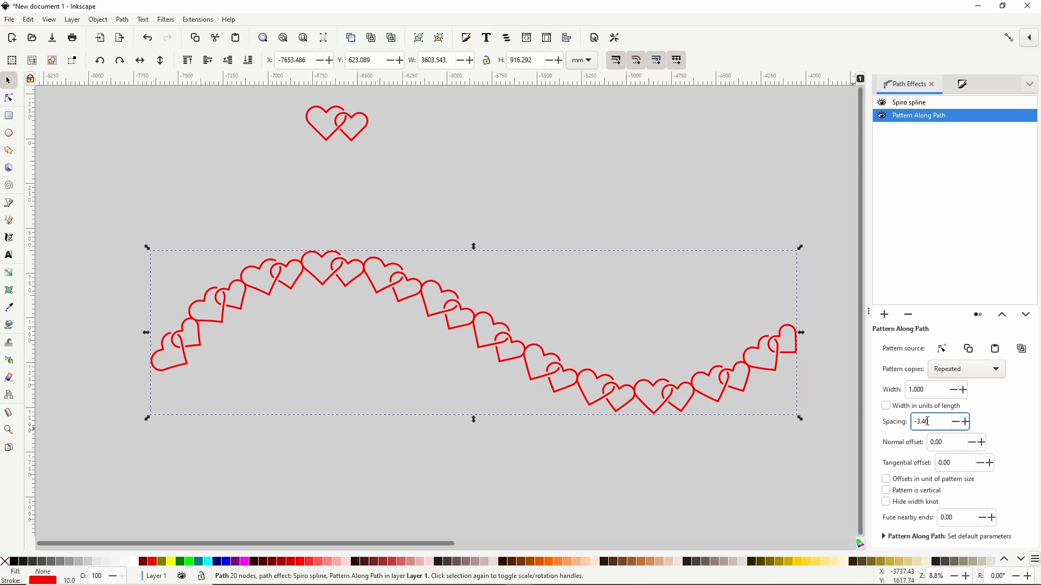
{"action": "type", "text": "-40.00"}
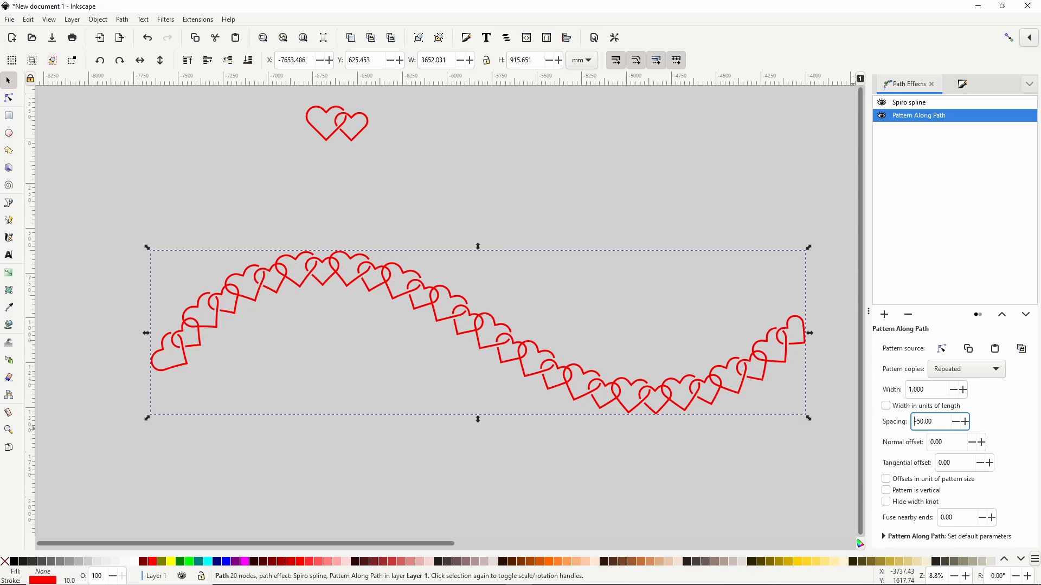
{"action": "left_click", "coordinate": [883, 314]}
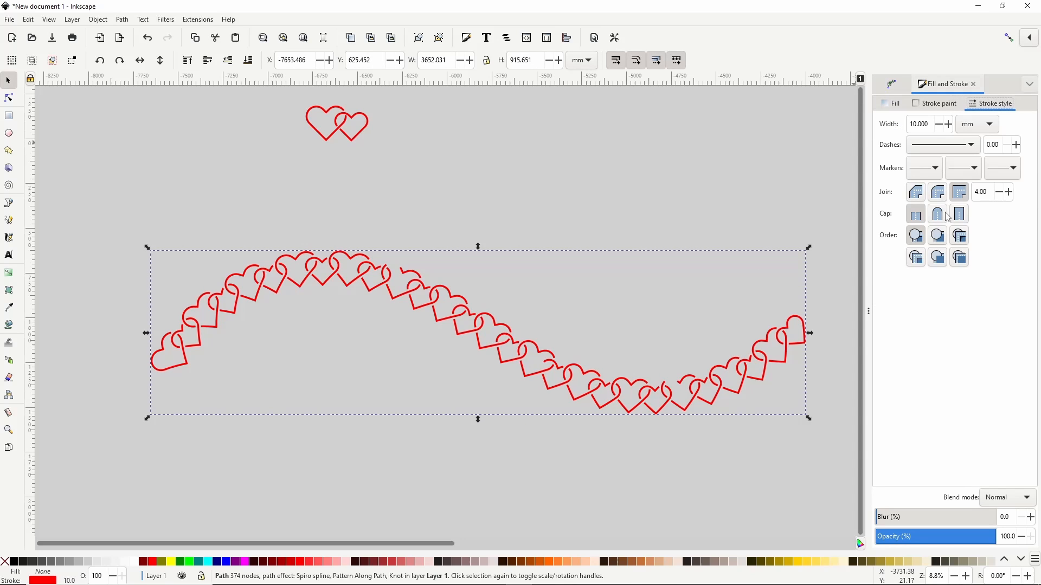
Step: Round the heart chain's stroke caps and select the Node tool
{"action": "left_click", "coordinate": [936, 213]}
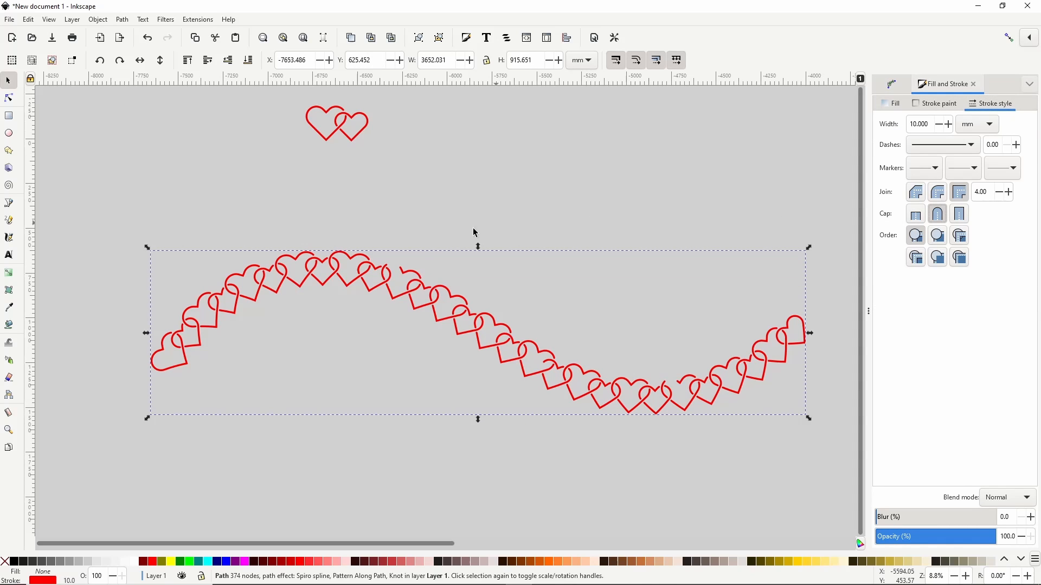
{"action": "mouse_move", "coordinate": [538, 378]}
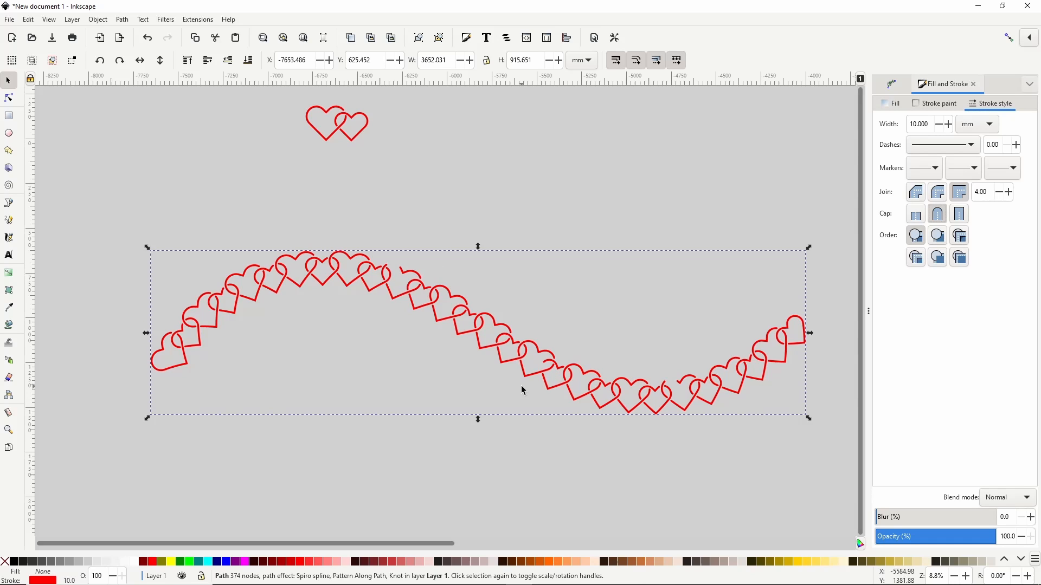
{"action": "left_click", "coordinate": [9, 98]}
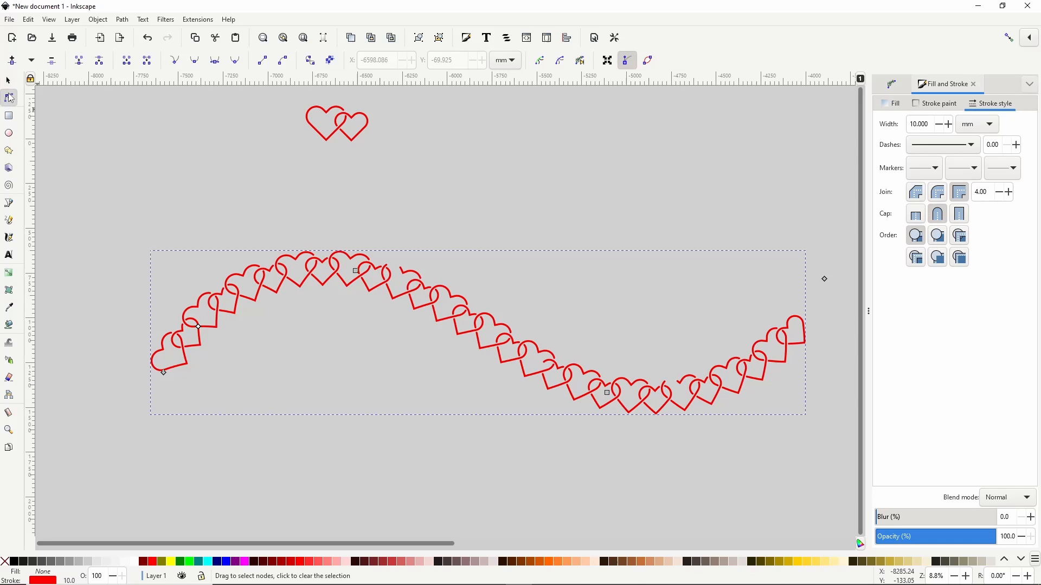
Step: Move the curve's middle node, raise the right end, and pull the left end down-left
{"action": "left_click_drag", "start_coordinate": [162, 371], "coordinate": [138, 402]}
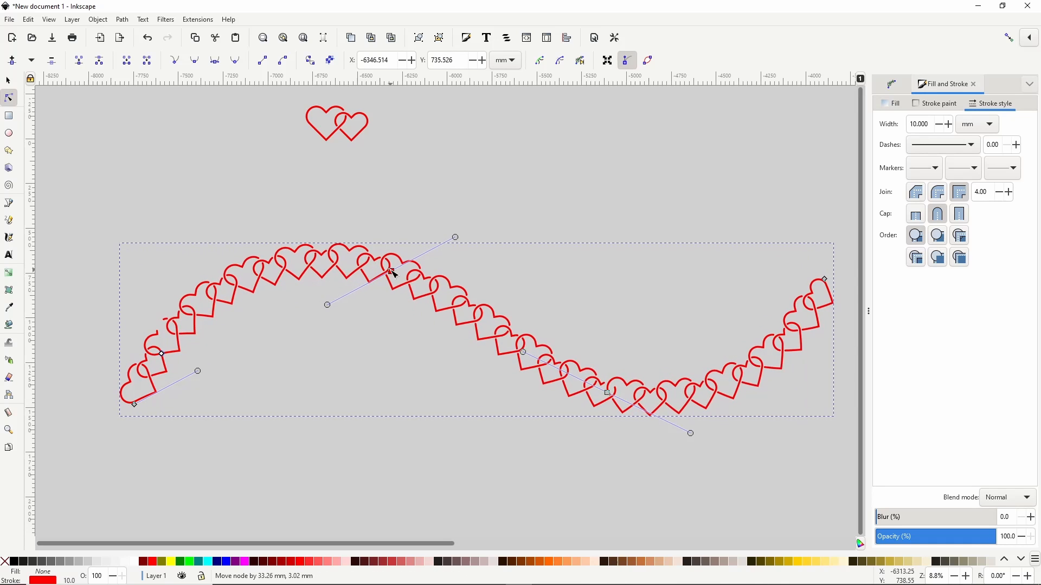
{"action": "left_click_drag", "start_coordinate": [390, 271], "coordinate": [418, 275]}
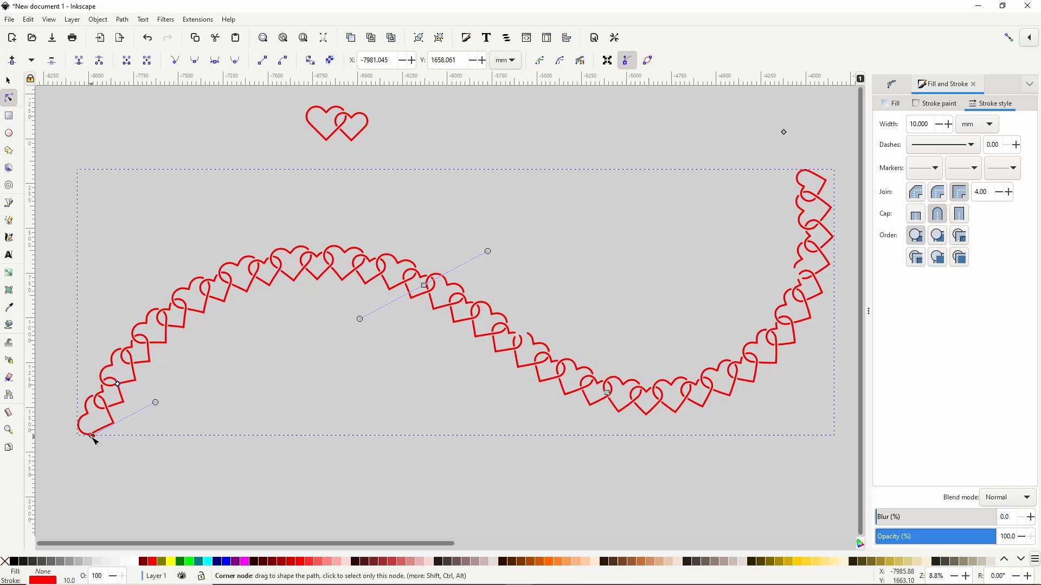
{"action": "left_click_drag", "start_coordinate": [93, 438], "coordinate": [86, 456]}
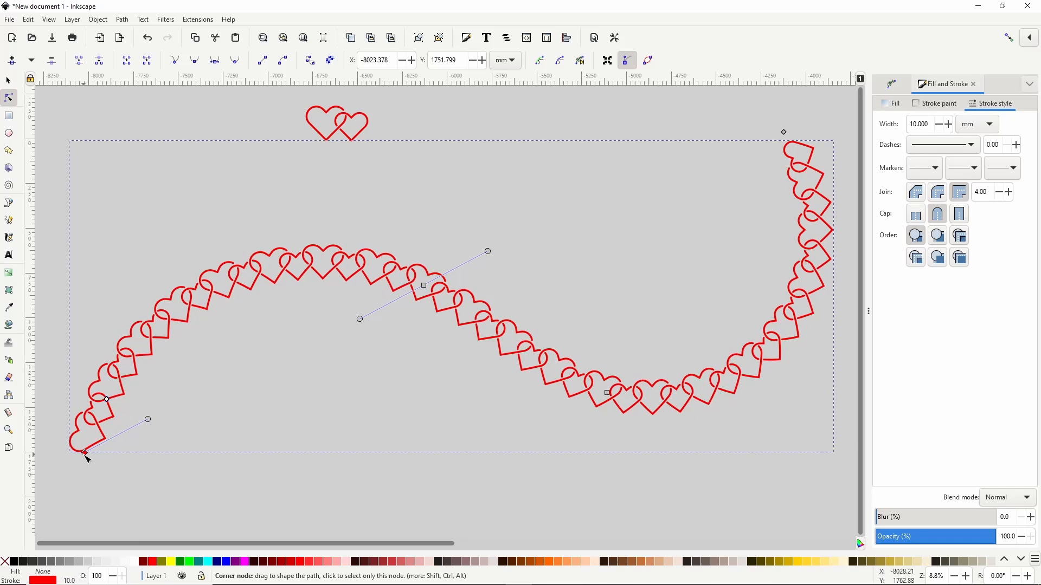